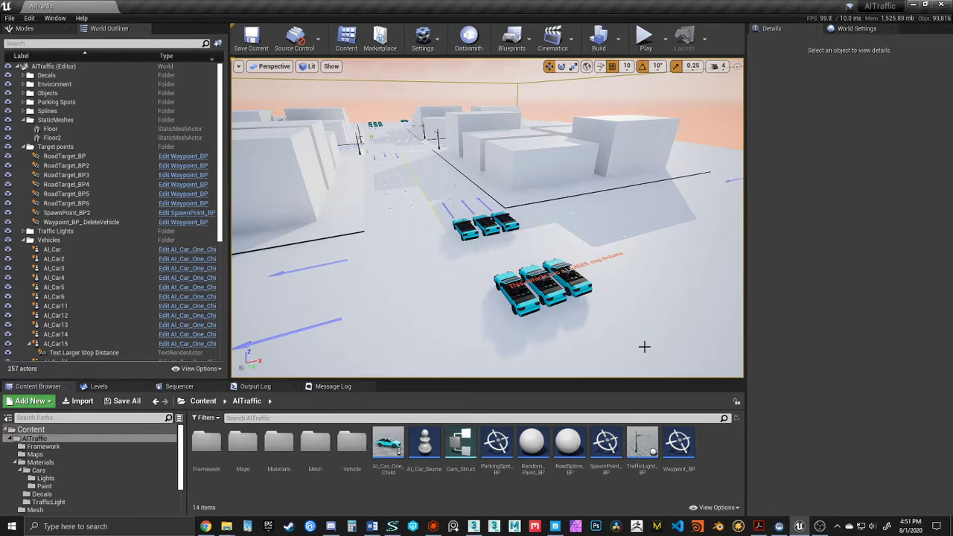
mouse_move(546, 352)
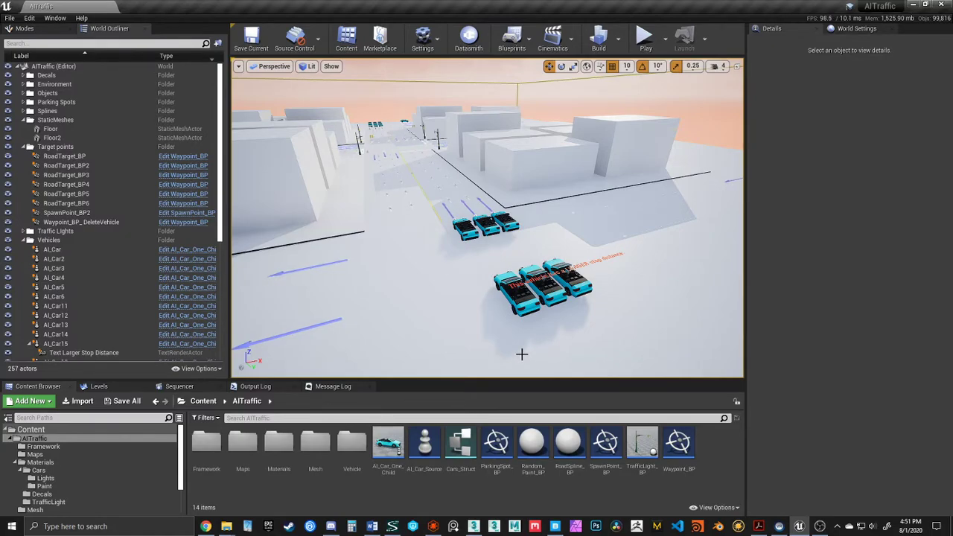
mouse_move(486, 319)
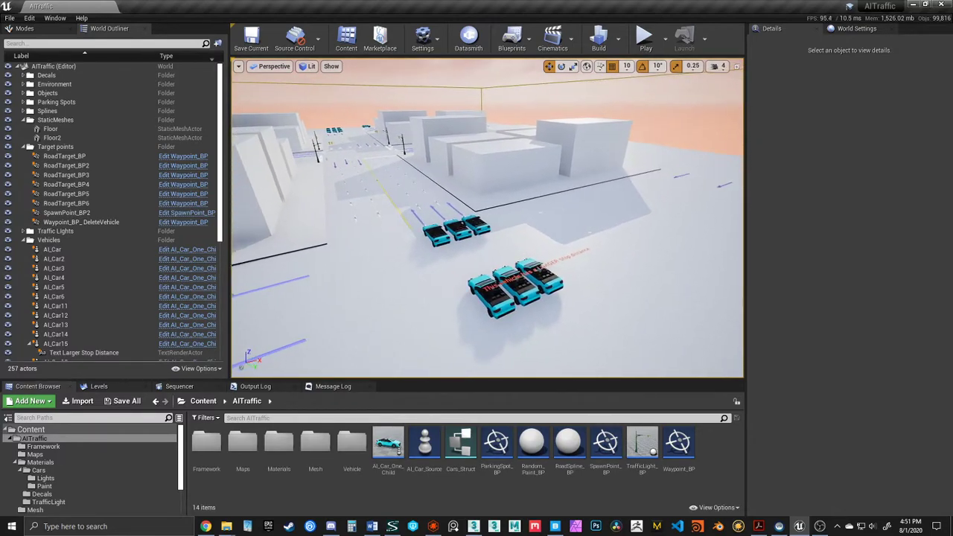
mouse_move(533, 444)
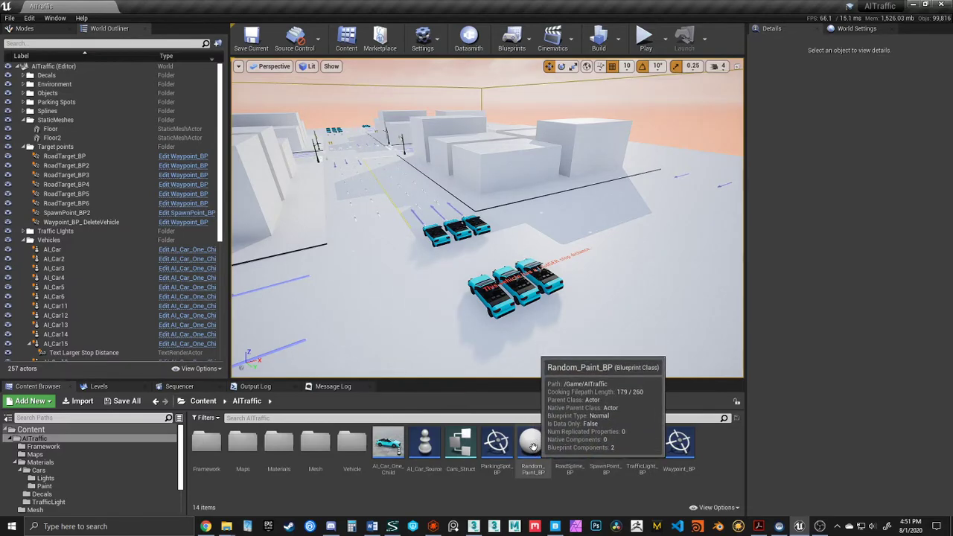
mouse_move(387, 439)
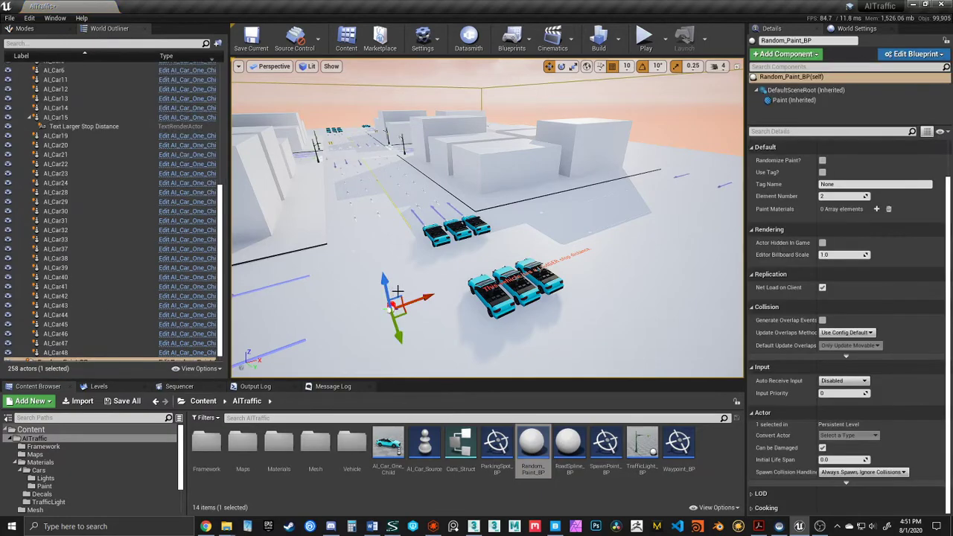
Place a Random_Paint_BP actor in the level beside the parked cars.
left_click_drag(402, 298, 380, 216)
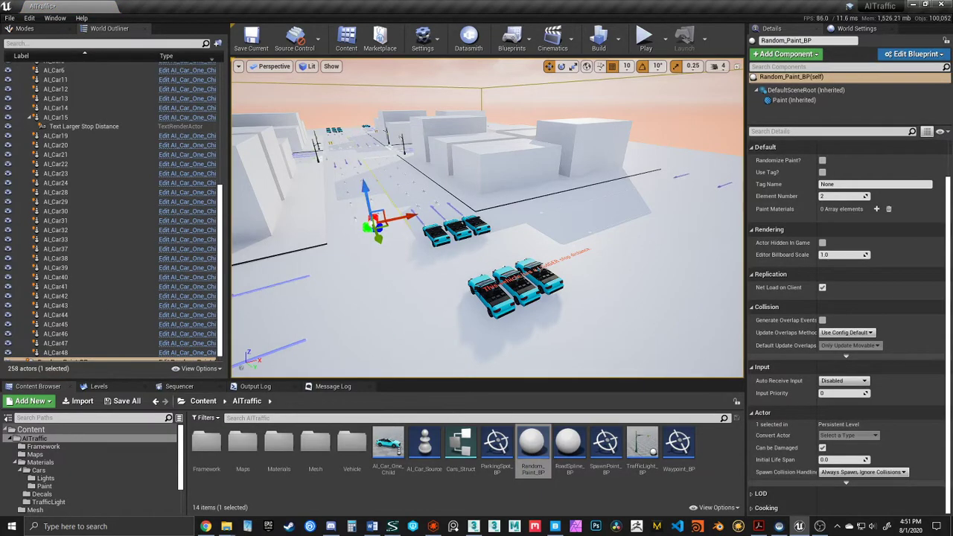
mouse_move(777, 161)
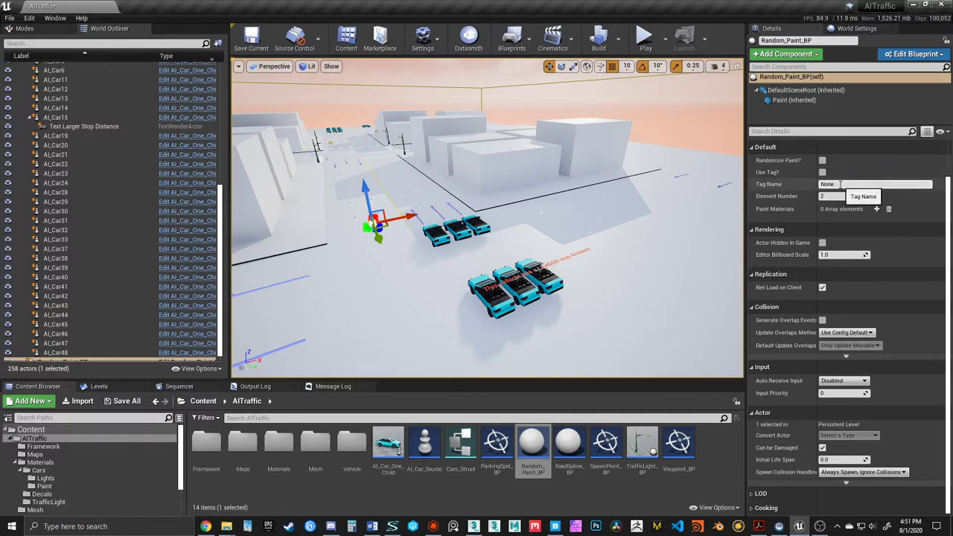
mouse_move(842, 196)
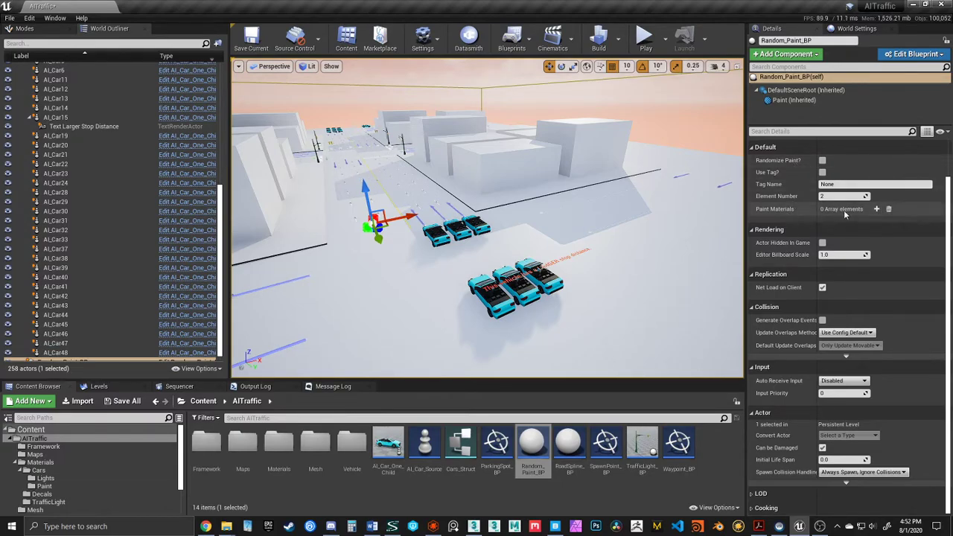
Add several empty slots to the Paint Materials array.
left_click(876, 209)
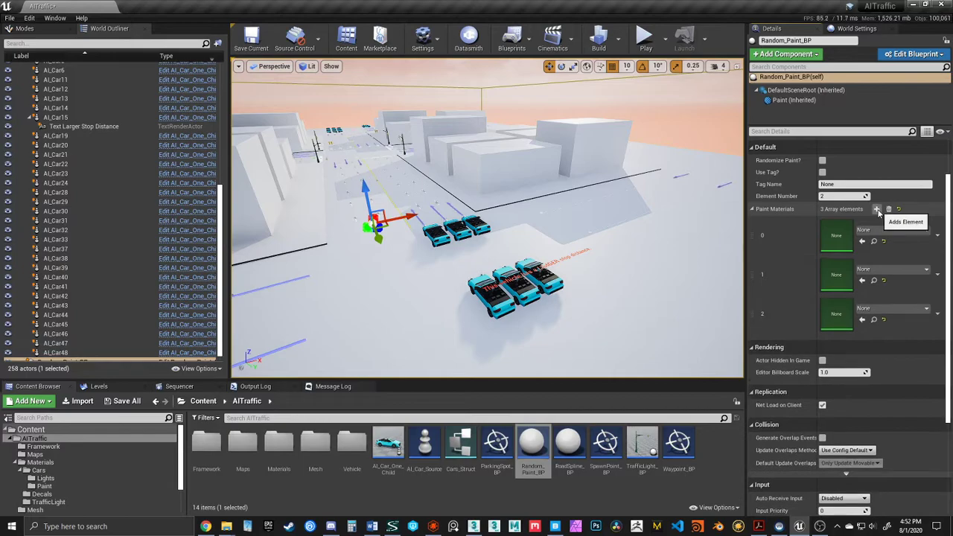
left_click(877, 209)
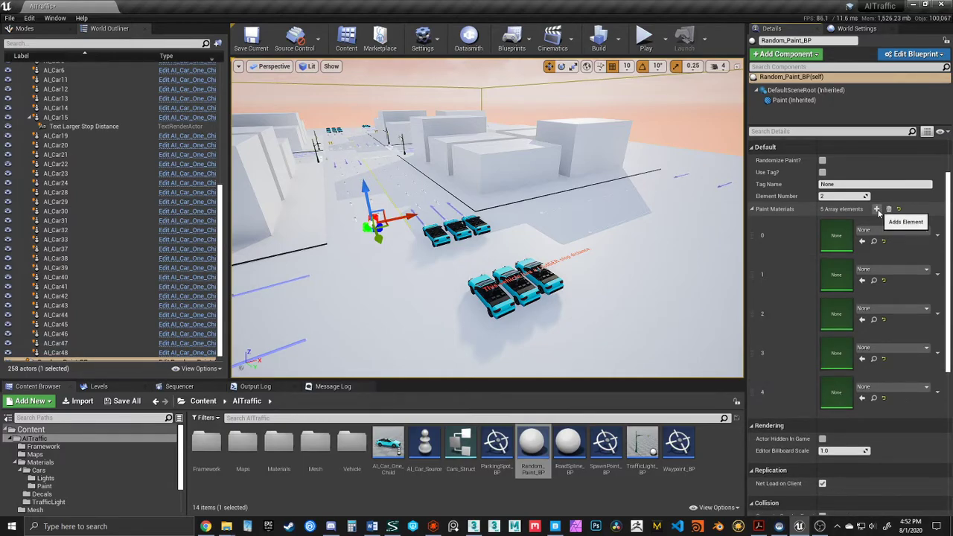
mouse_move(281, 444)
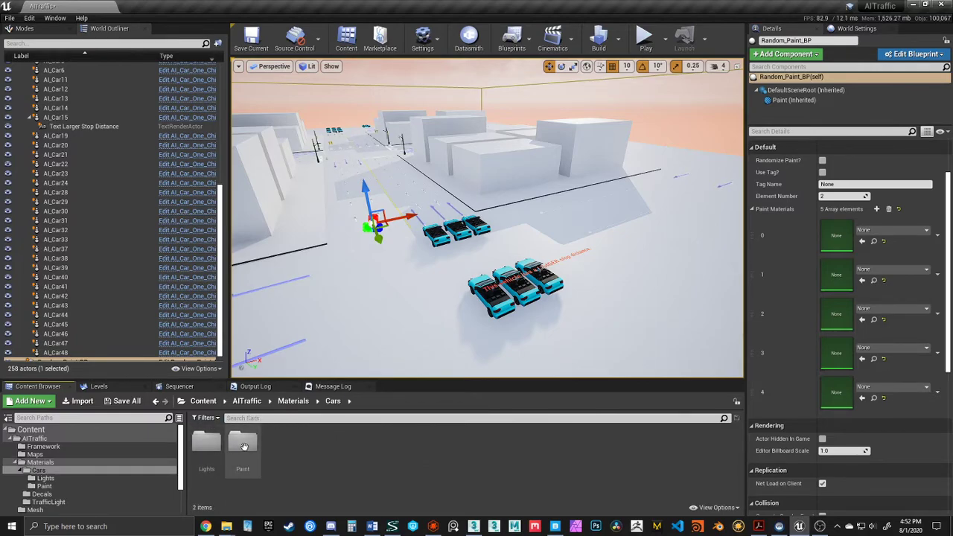
Browse into the Cars Paint folder holding the Metallic_Car_Paint materials.
double_click(241, 447)
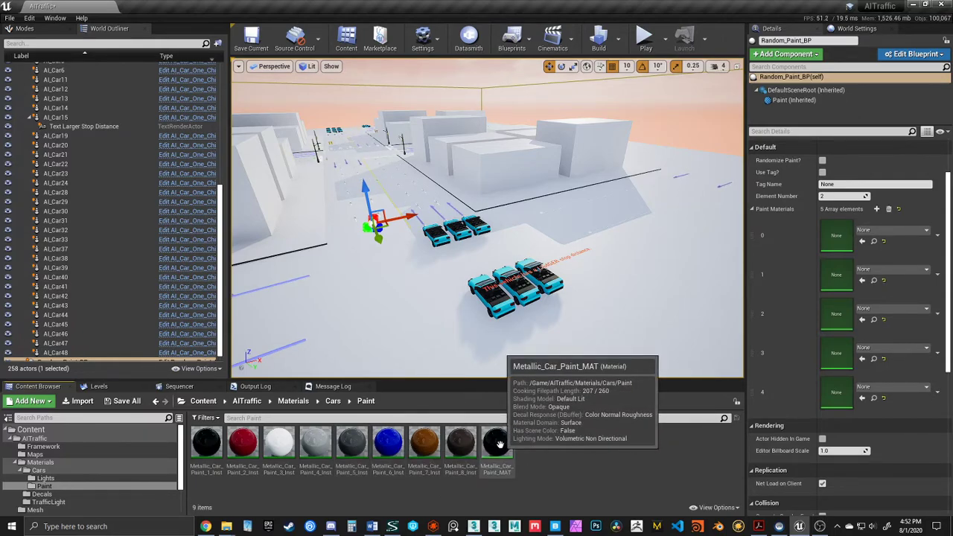
mouse_move(524, 450)
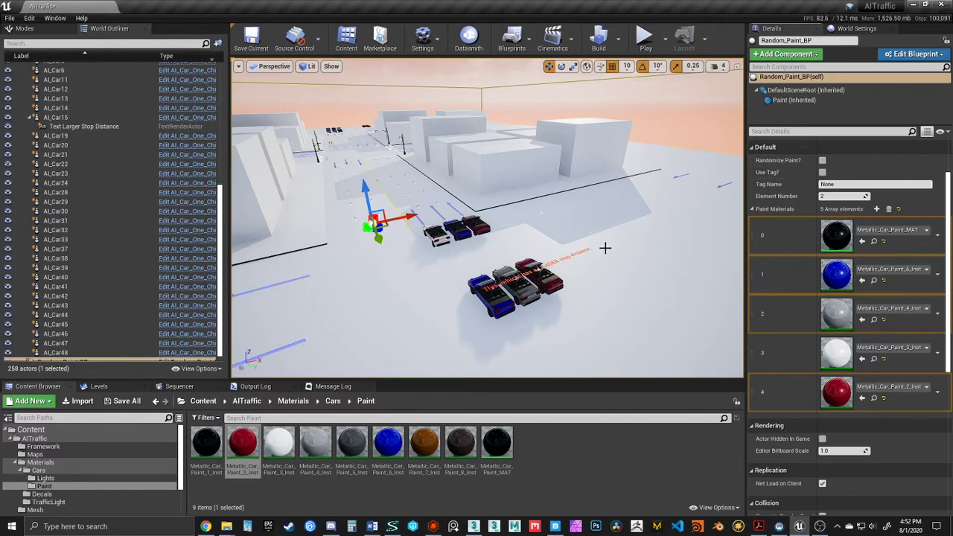
mouse_move(640, 237)
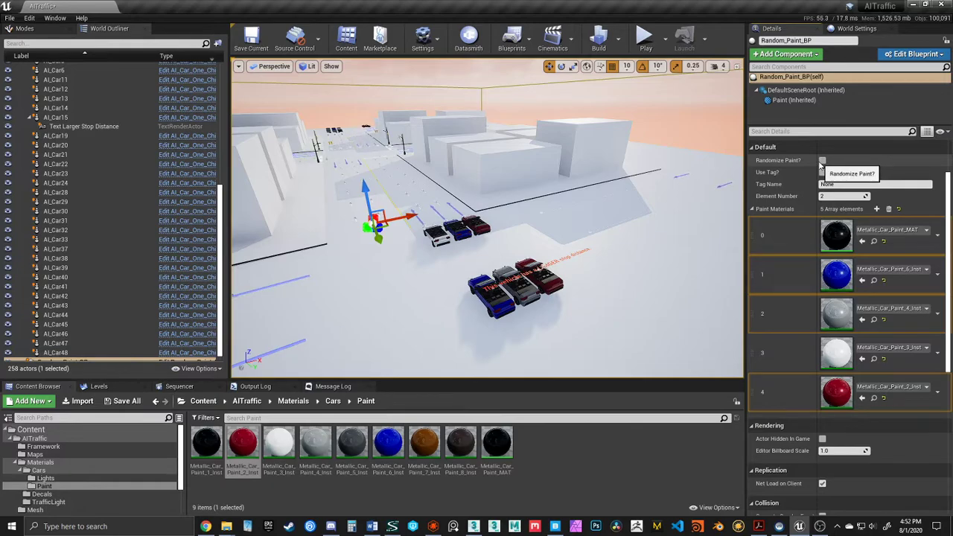
Reshuffle the cars' paint, enable Use Tag?, and select the parked cars to be tagged.
left_click(822, 161)
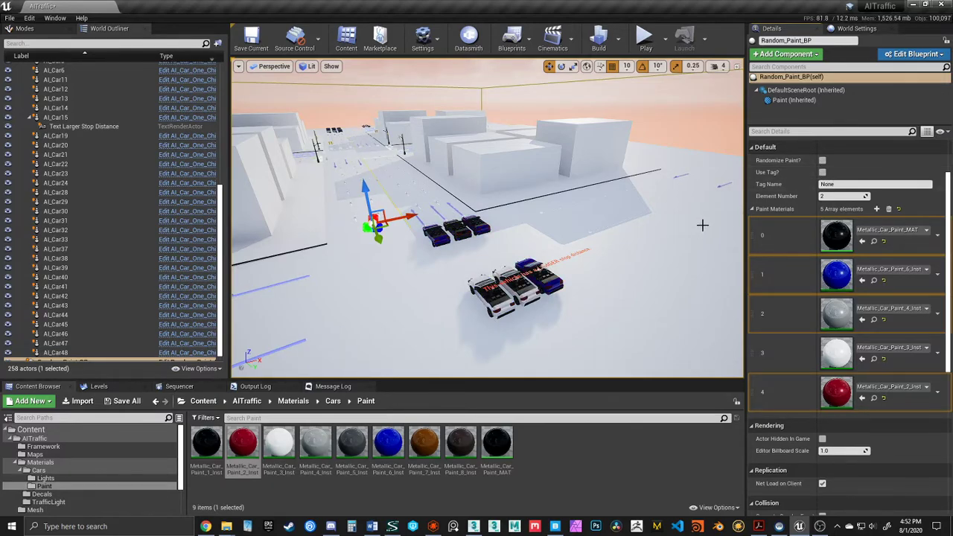
mouse_move(822, 173)
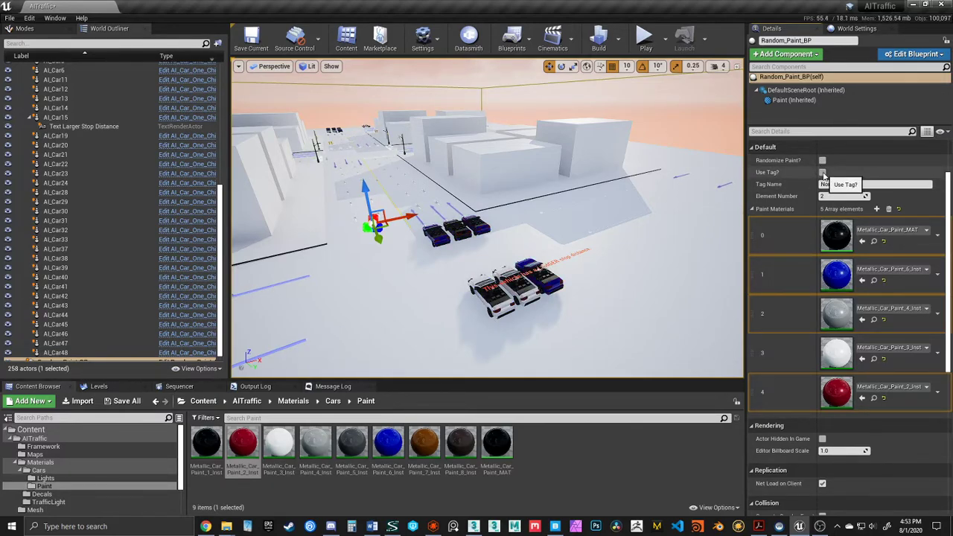
left_click(823, 173)
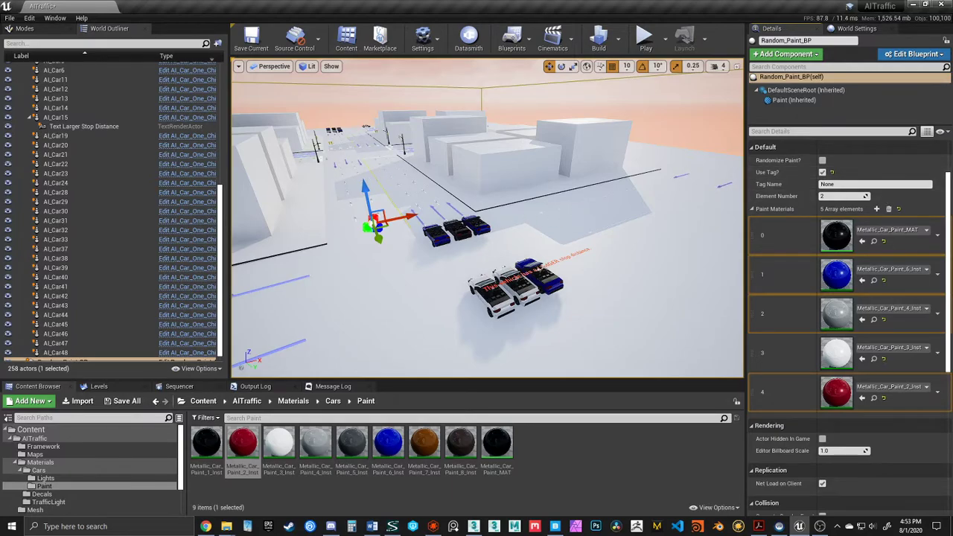
left_click(55, 90)
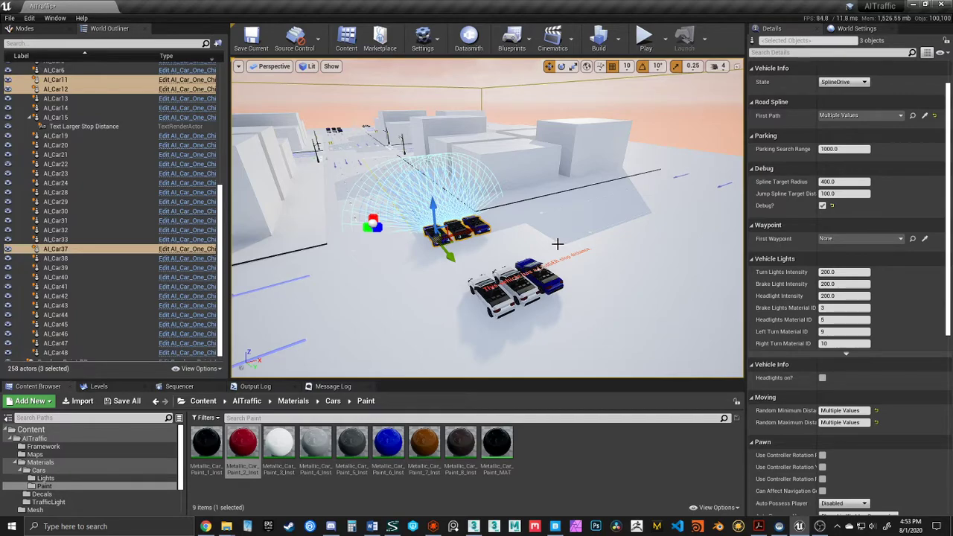
mouse_move(470, 232)
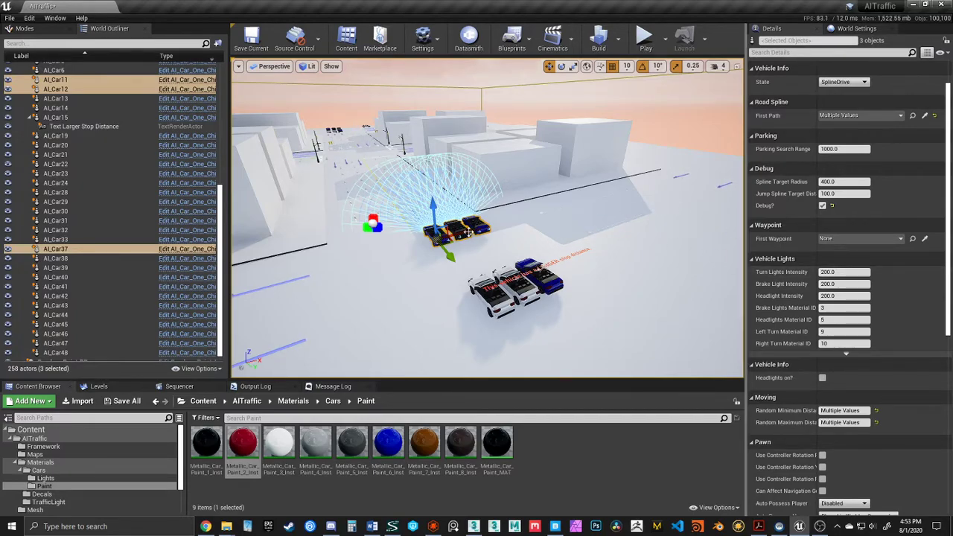
Add a new Tags entry under Actor to the selected parked cars.
scroll("down", 3)
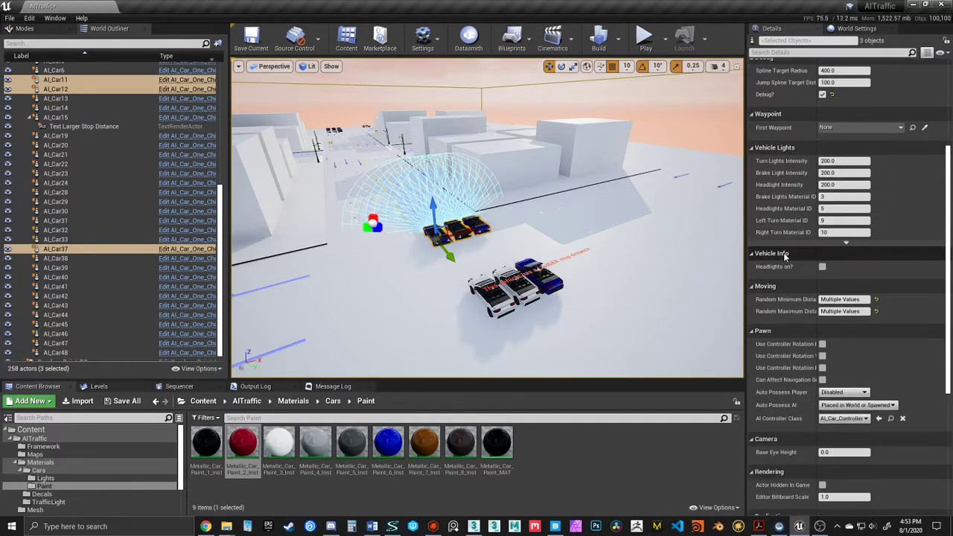
scroll("down", 3)
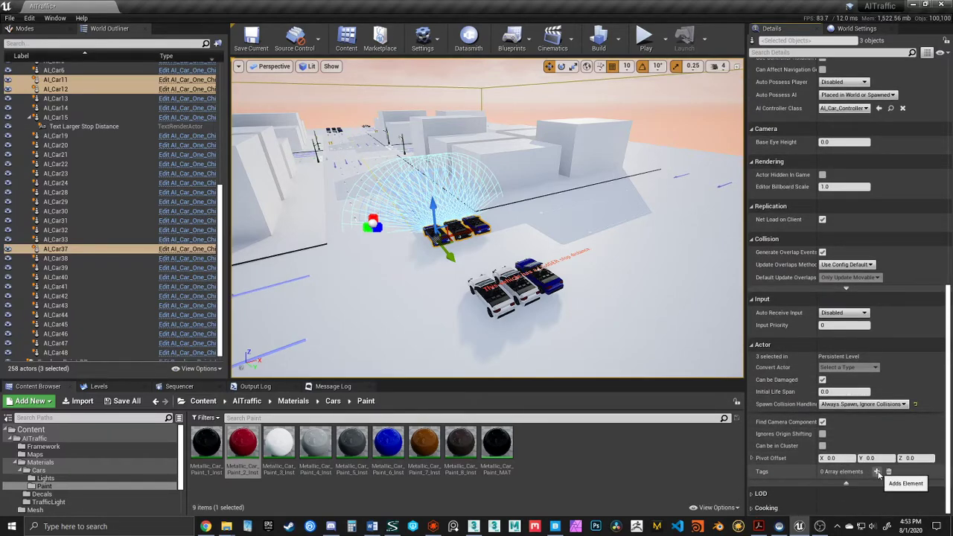
left_click(877, 472)
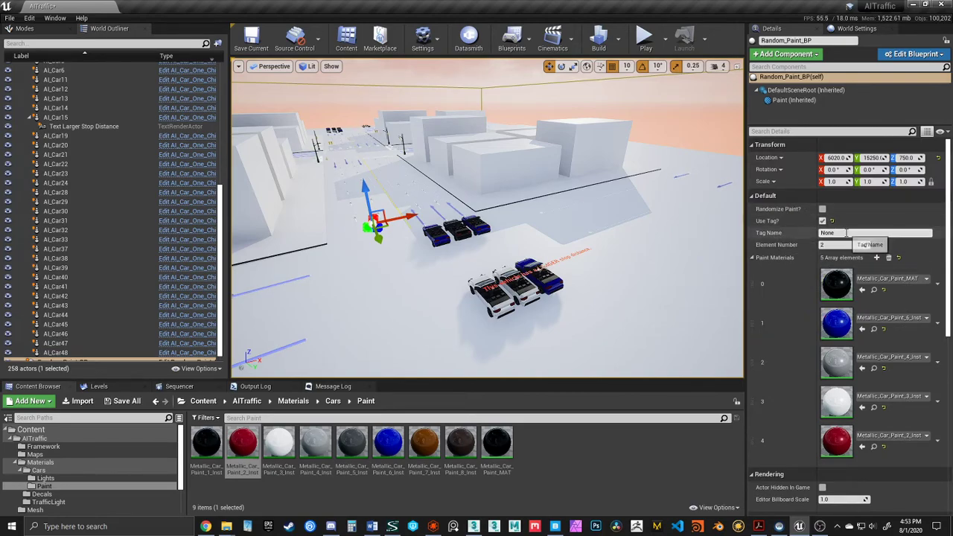
Set the Random_Paint_BP tag name to 'Car' and re-run randomization on tagged cars.
type("Car")
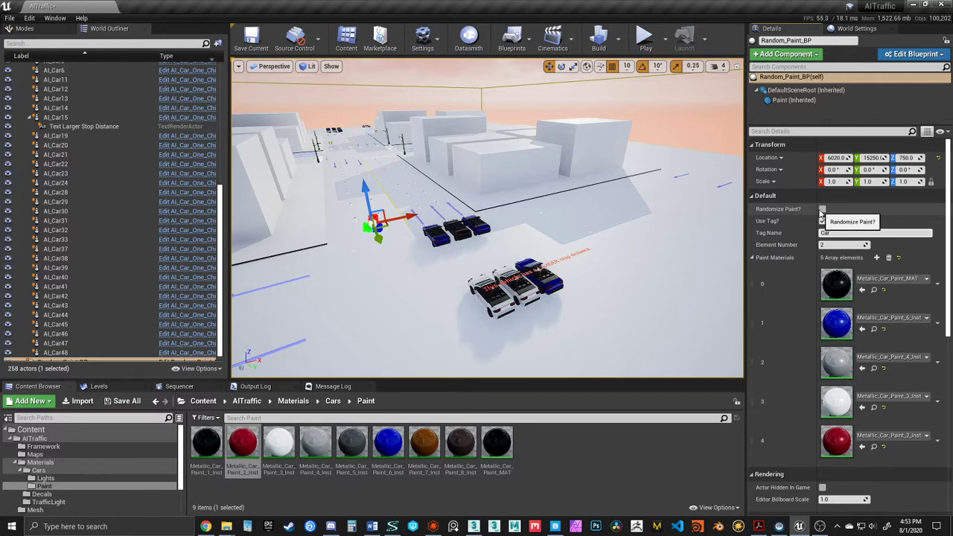
left_click(822, 221)
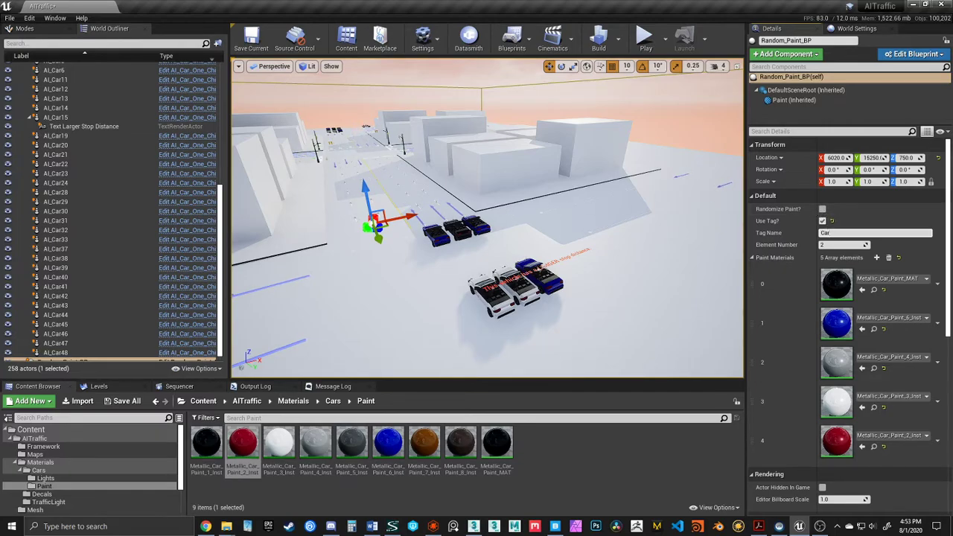